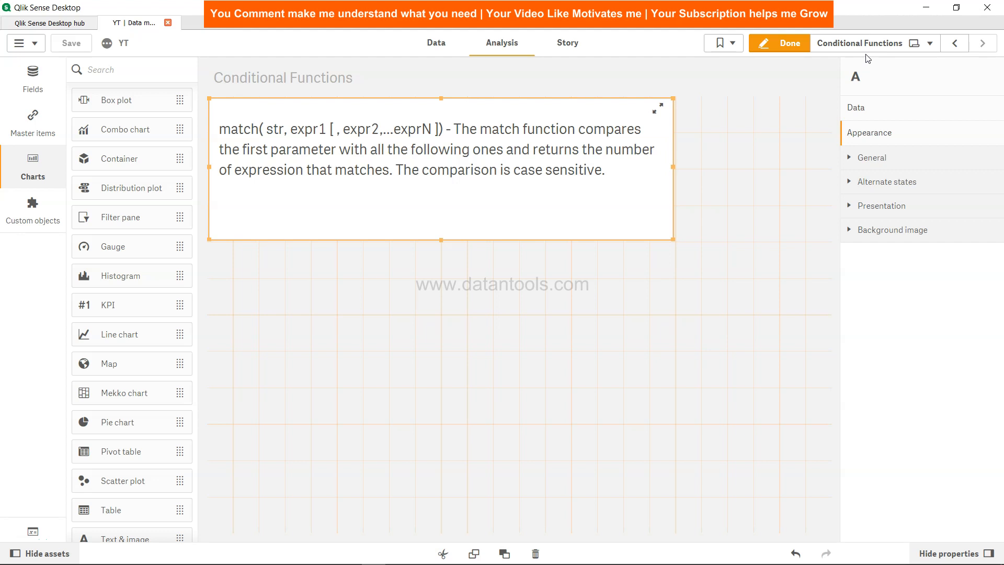
mouse_move(236, 156)
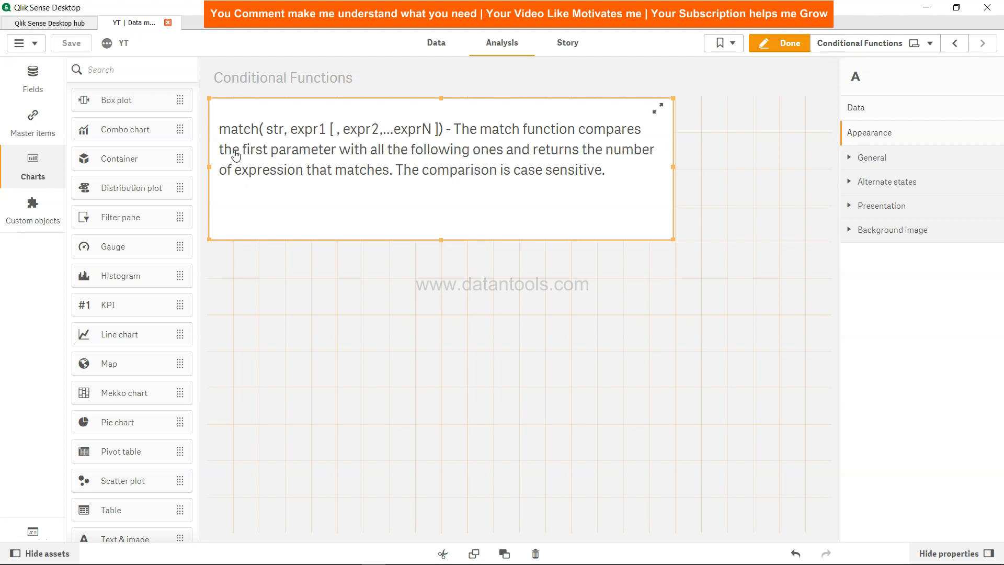
mouse_move(597, 137)
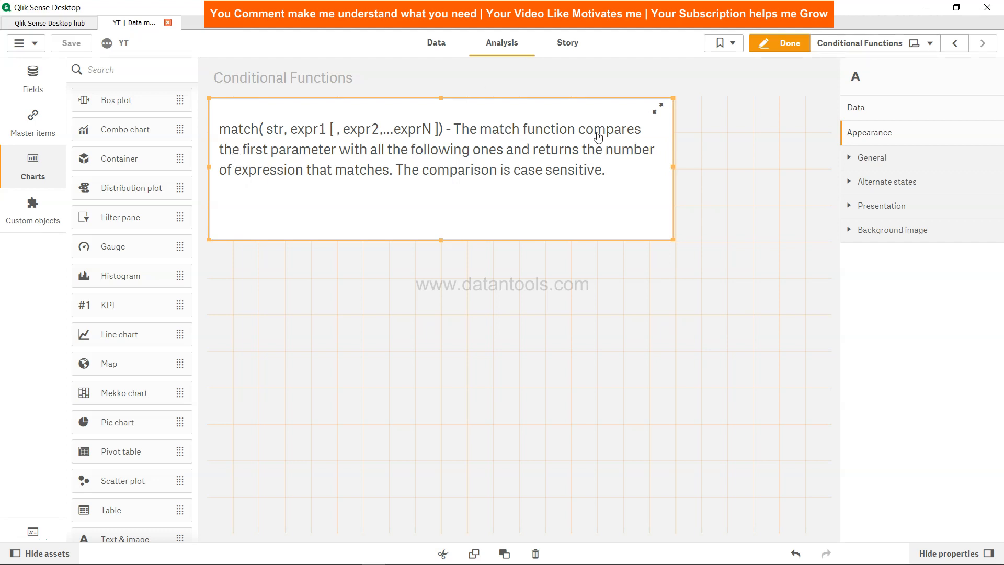
mouse_move(288, 137)
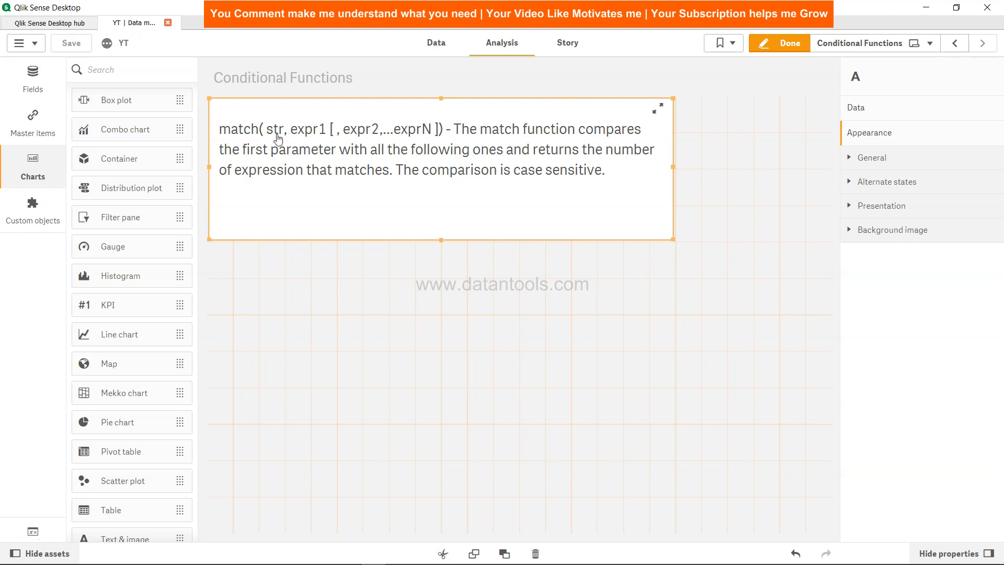
mouse_move(323, 143)
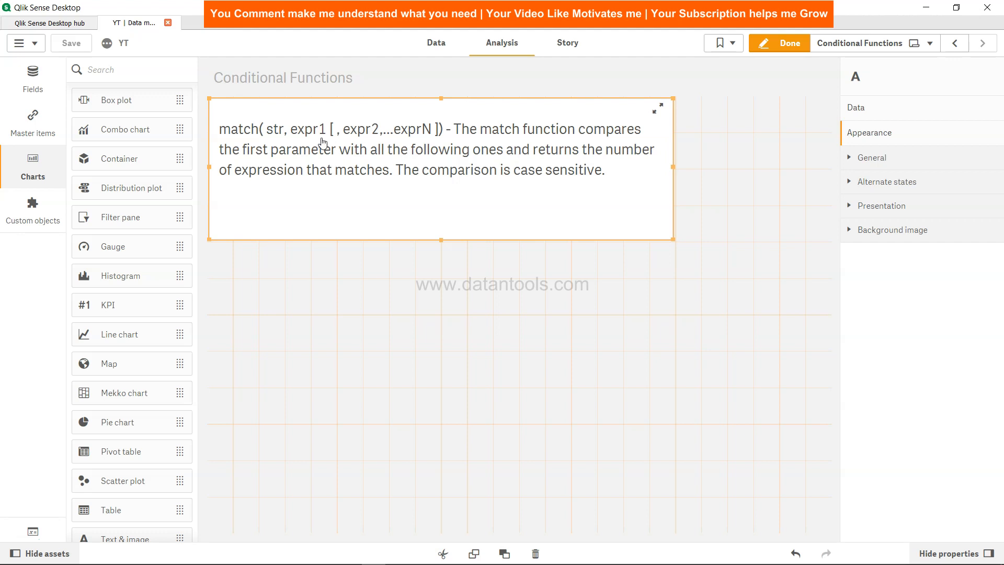
mouse_move(601, 159)
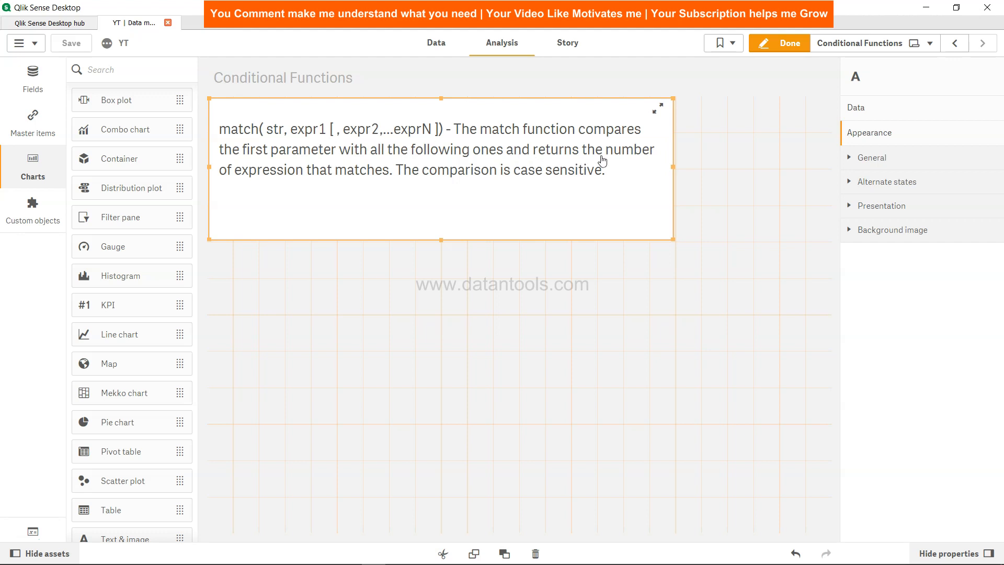
mouse_move(363, 211)
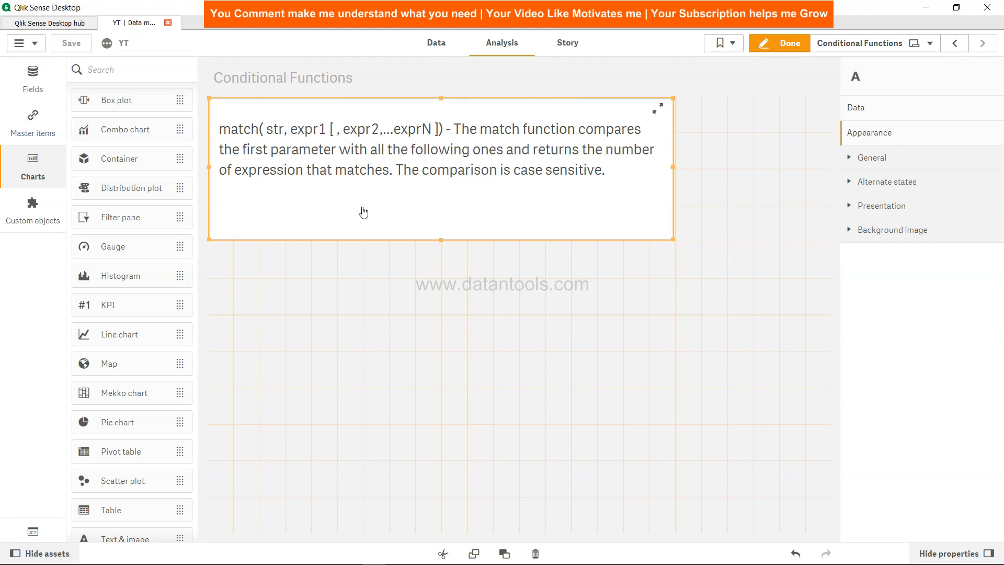
mouse_move(453, 186)
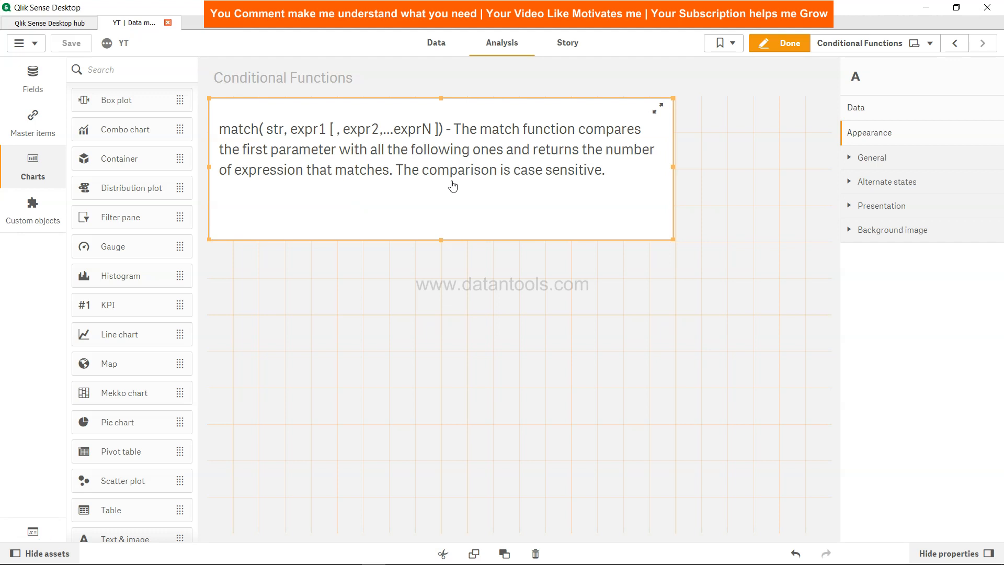
mouse_move(523, 189)
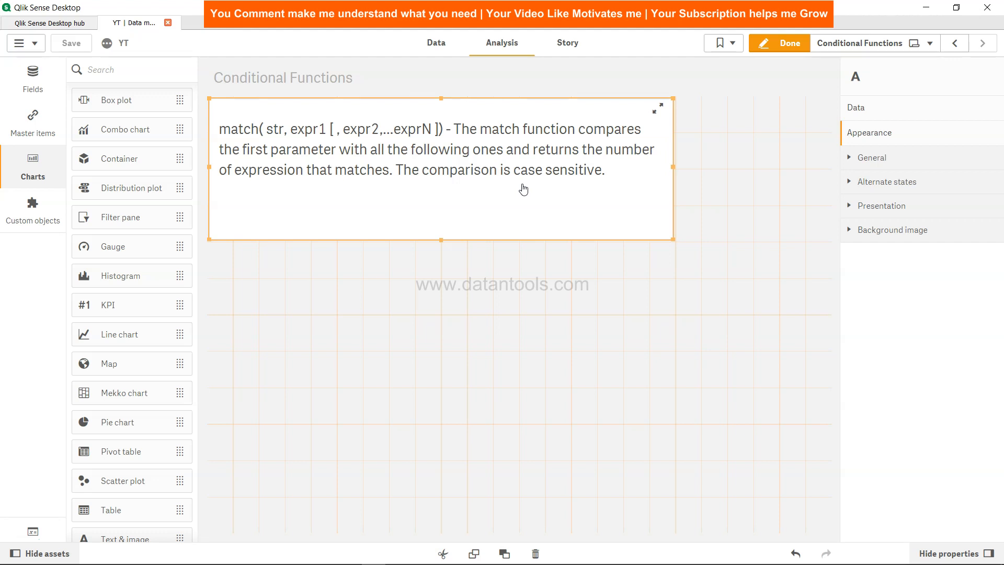
mouse_move(378, 363)
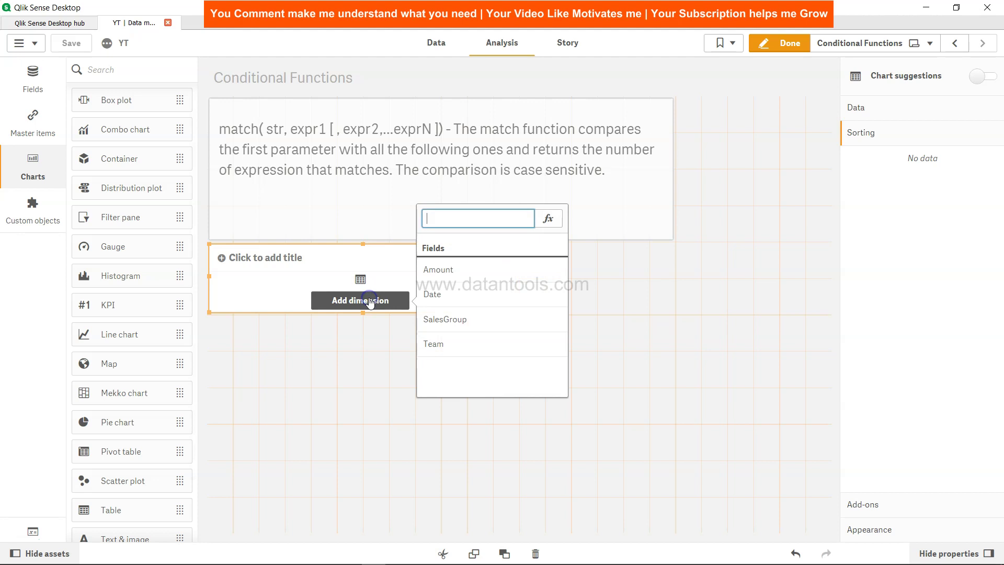
Step: Set SalesGroup as the table's first dimension, listing East and West
left_click(445, 319)
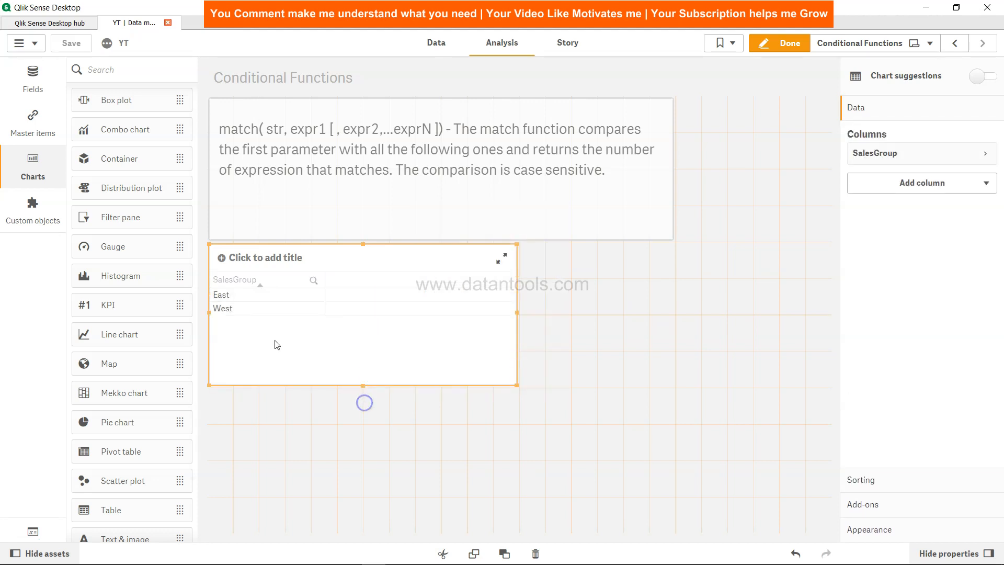
mouse_move(256, 316)
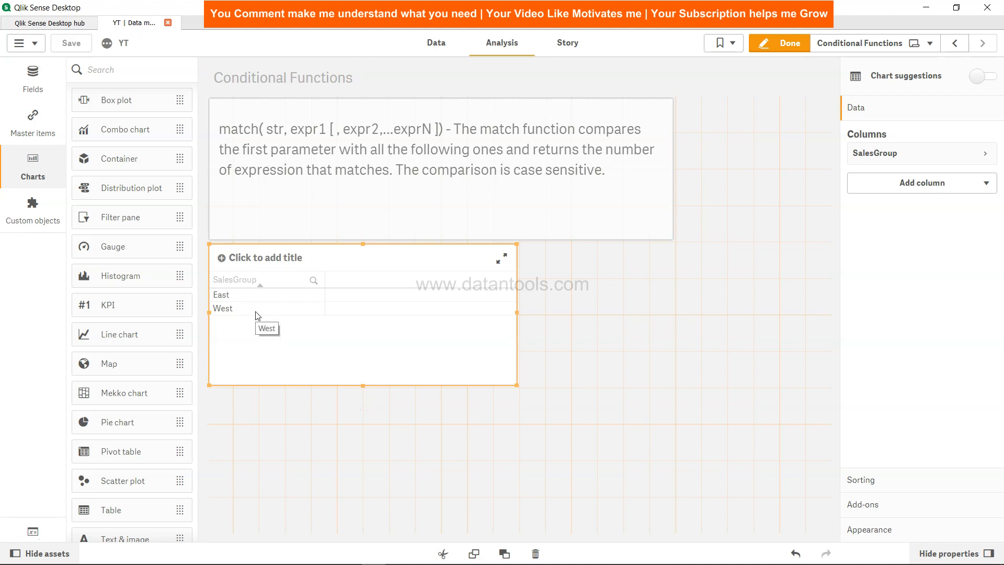
mouse_move(294, 322)
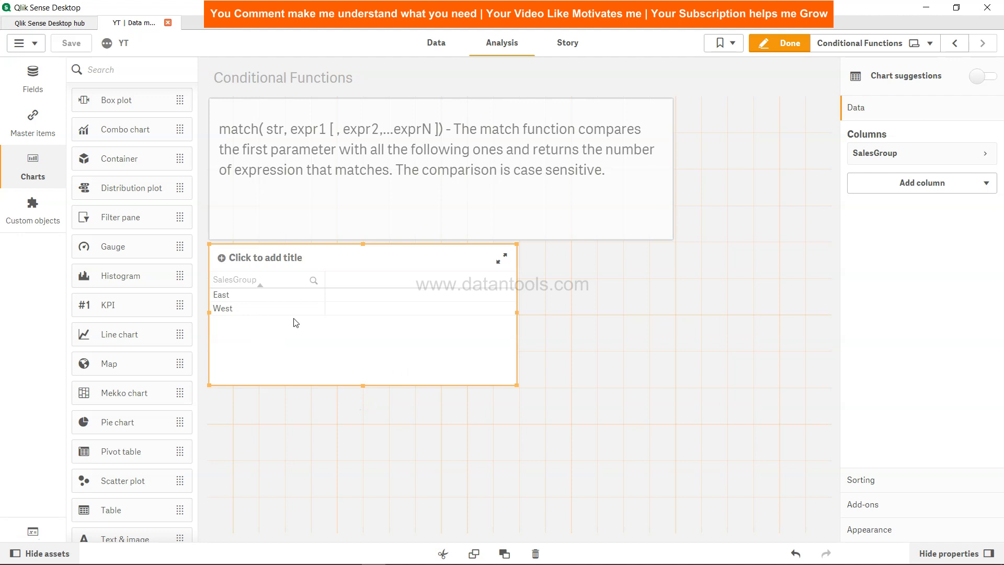
mouse_move(248, 317)
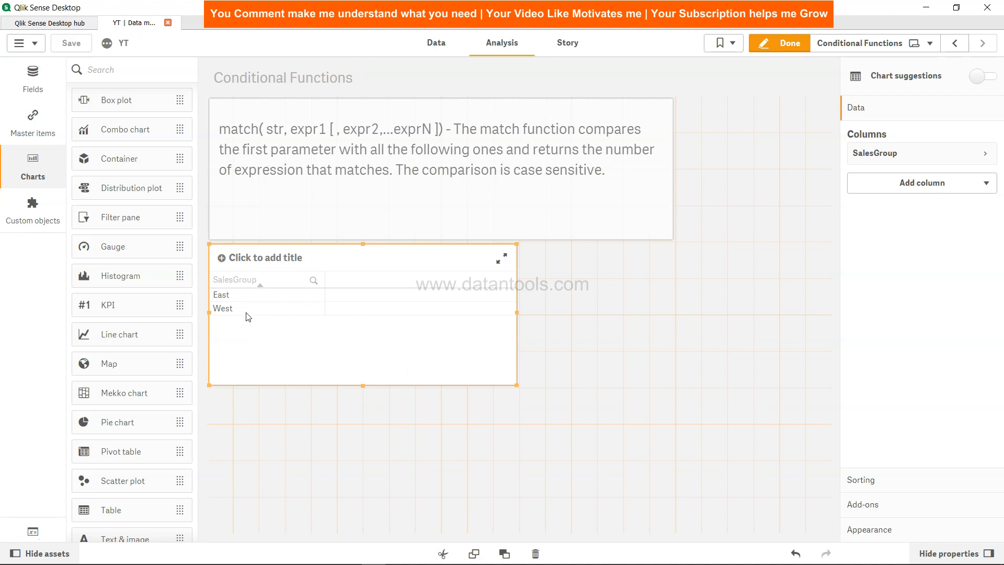
mouse_move(254, 339)
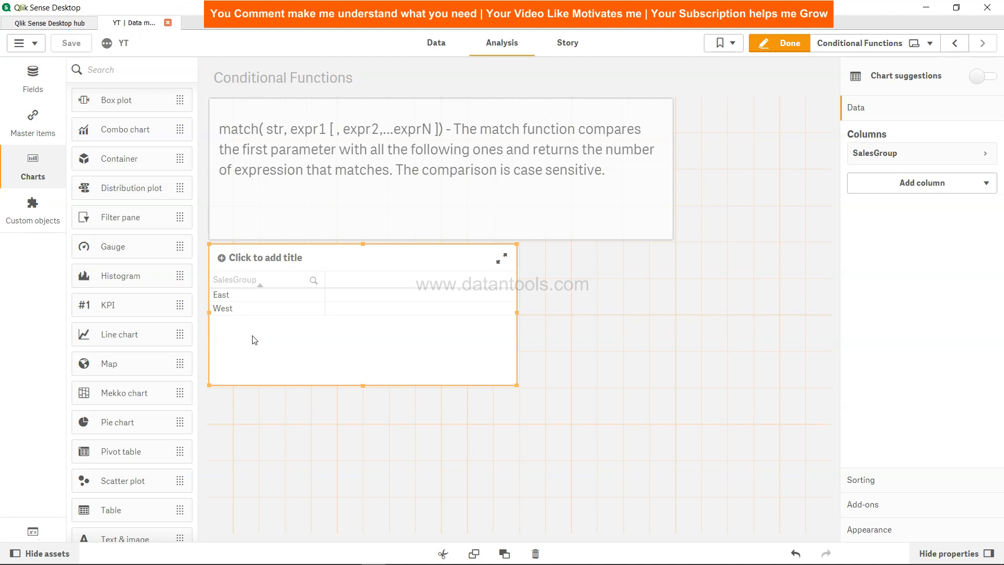
mouse_move(234, 296)
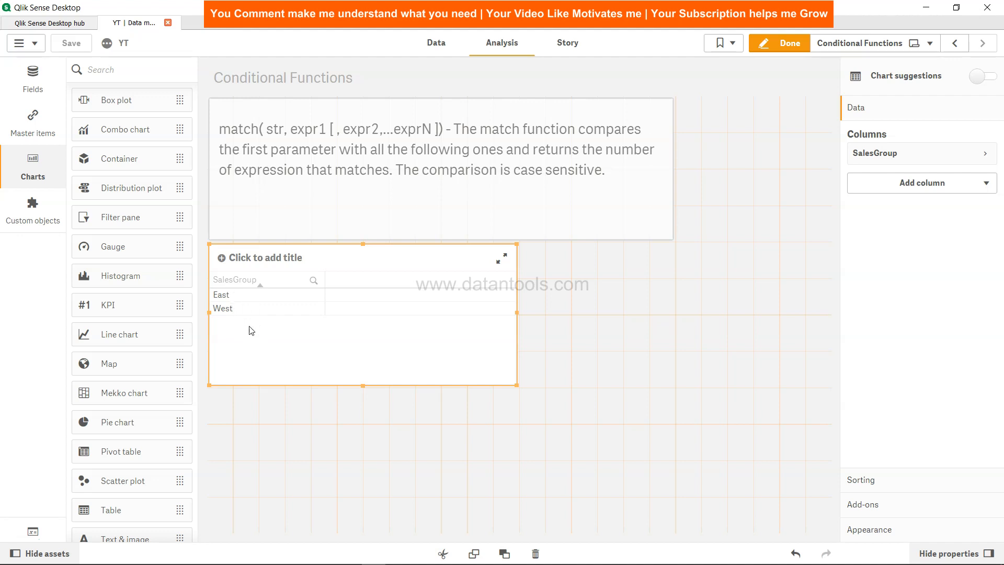
mouse_move(389, 369)
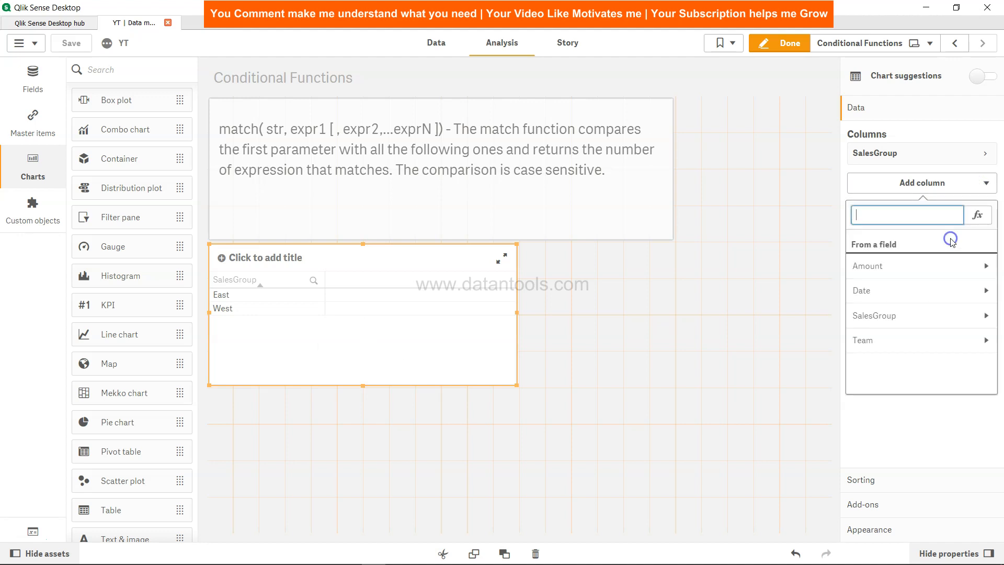
Step: Add the Sum(Amount) measure, then switch SalesGroup from automatic sorting to sort by expression
type("Sum(A")
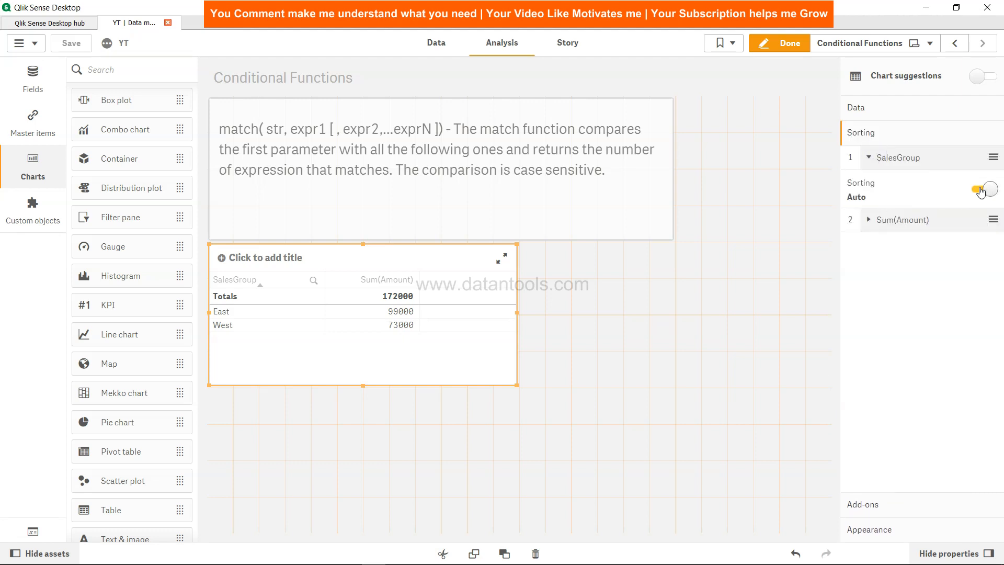
left_click(985, 189)
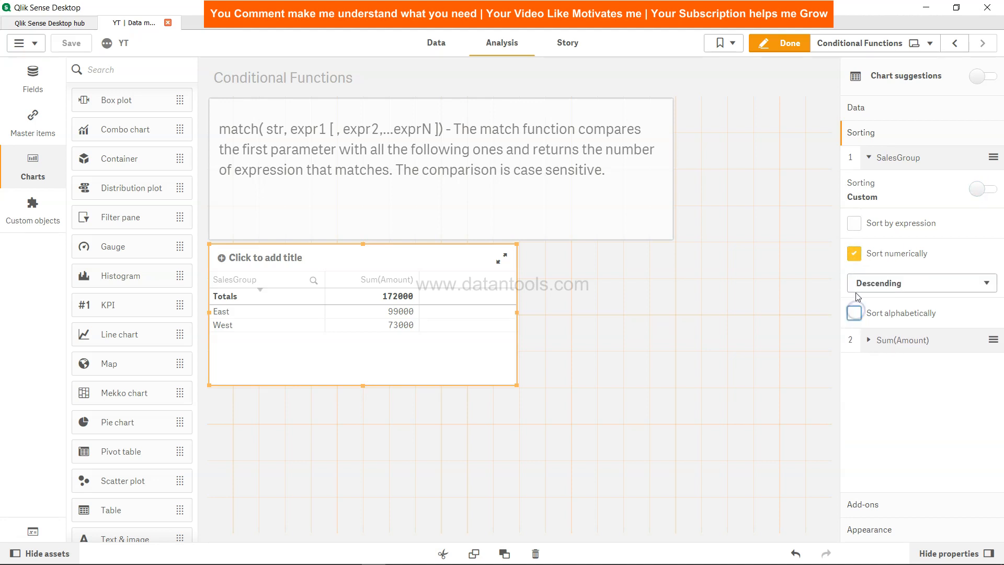
left_click(853, 222)
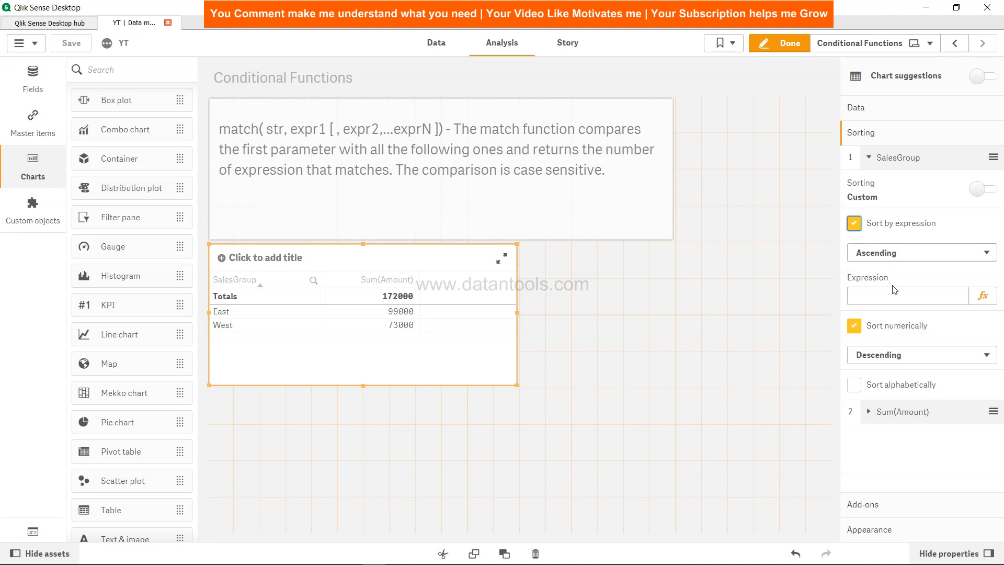
left_click(984, 296)
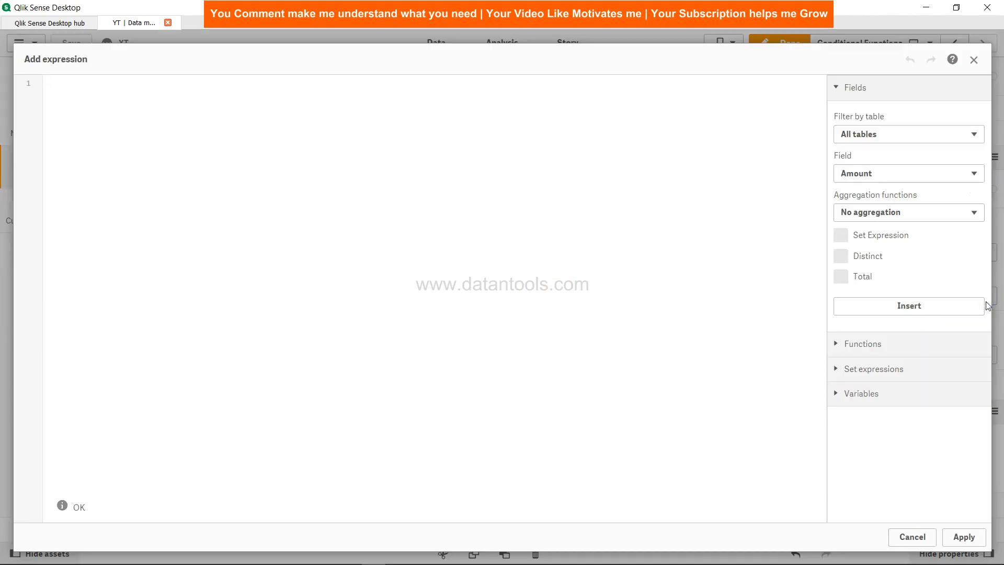
Step: Apply sort expression Match(SalesGroup,'West','East') so West (73000) lists before East (99000)
type("Match")
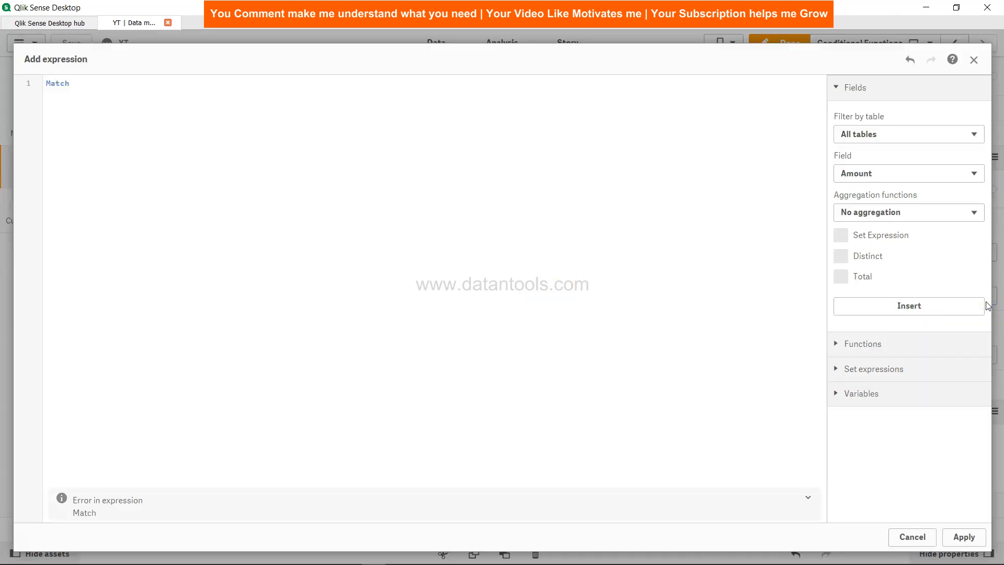
type("(SalesGroup,")
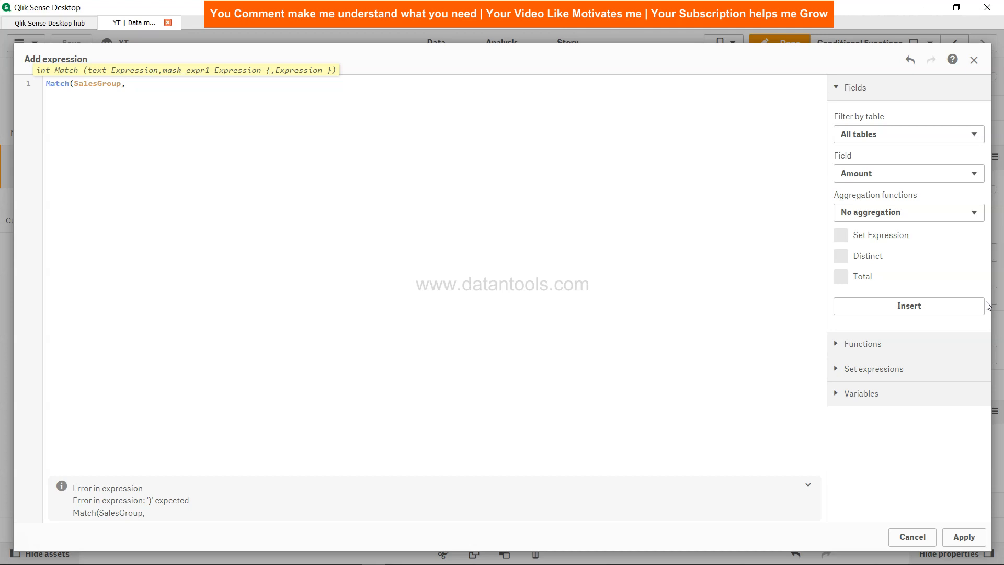
type("'West")
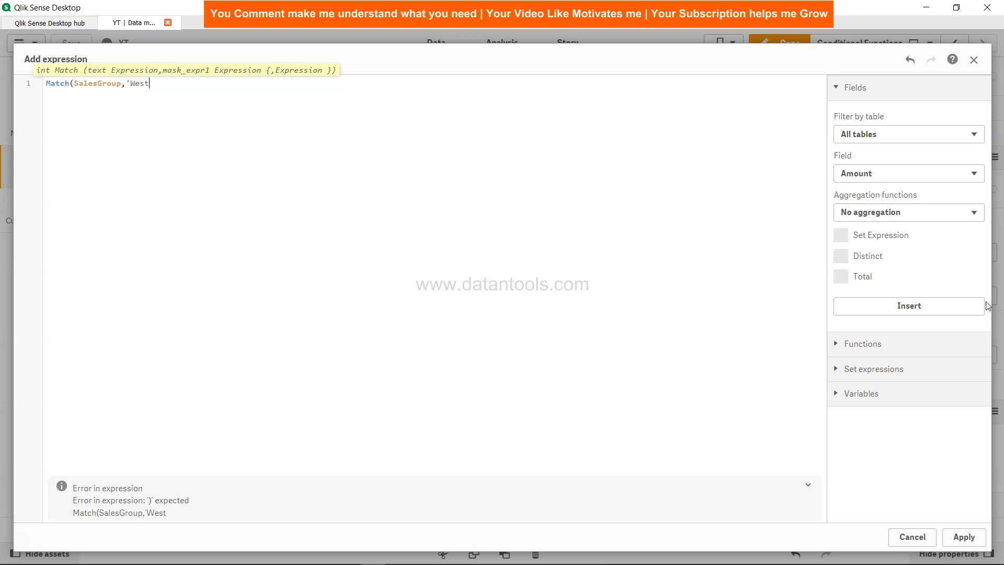
type("','Es")
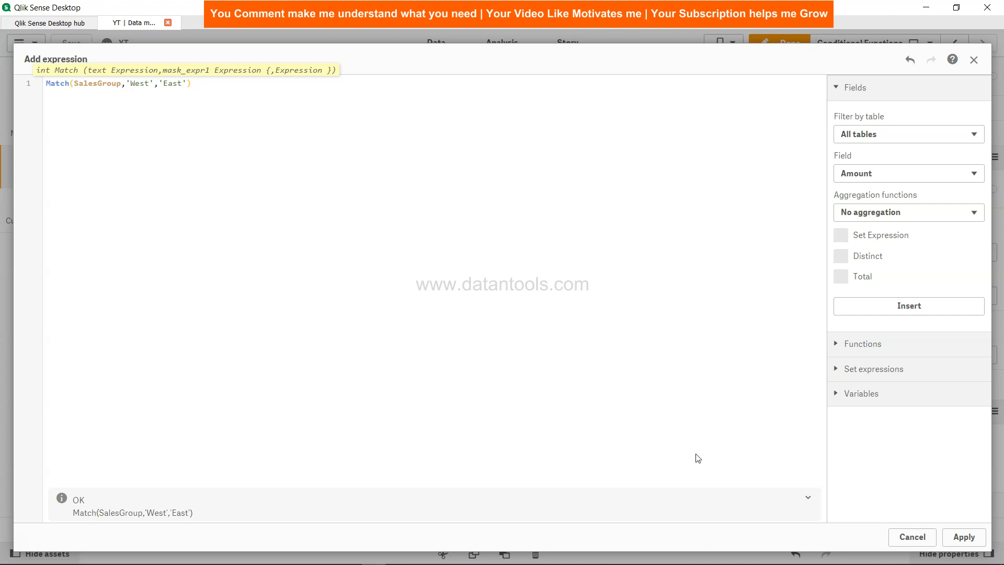
left_click(963, 537)
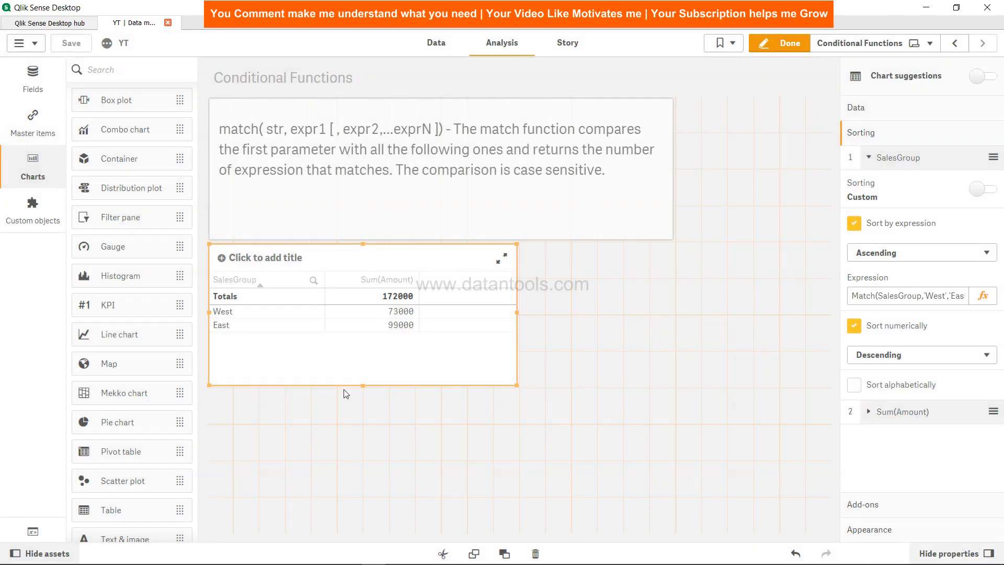
mouse_move(270, 323)
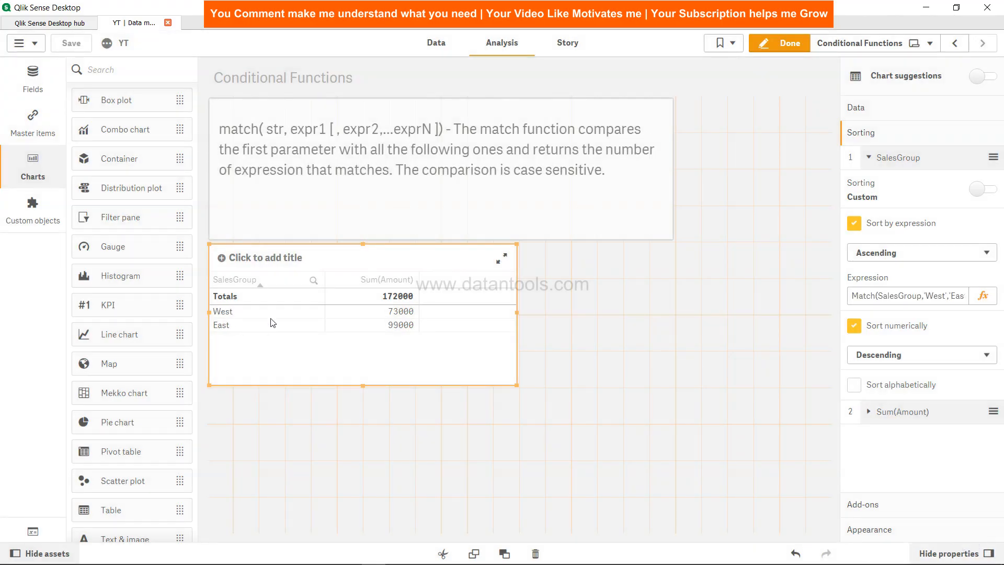
mouse_move(288, 330)
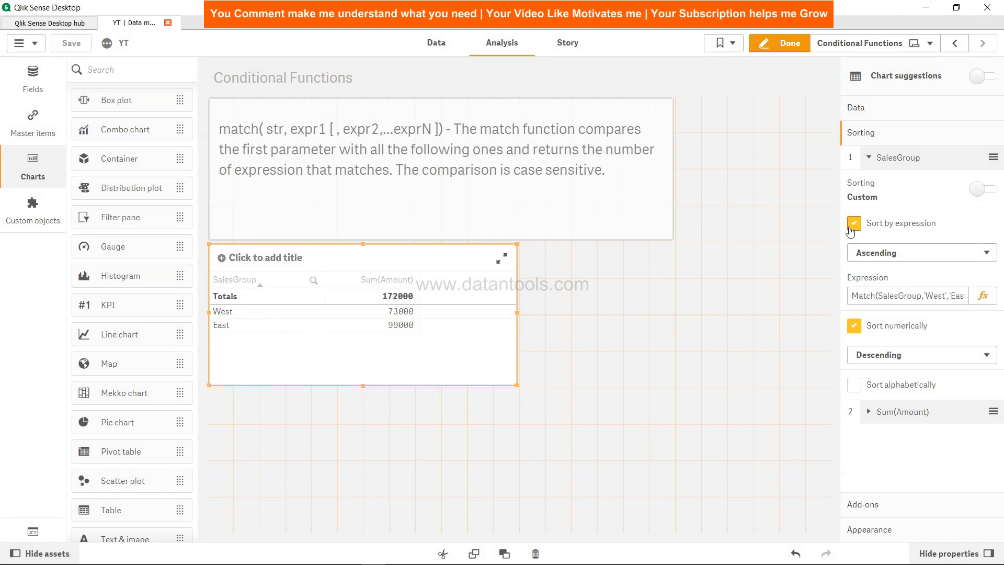
left_click(854, 222)
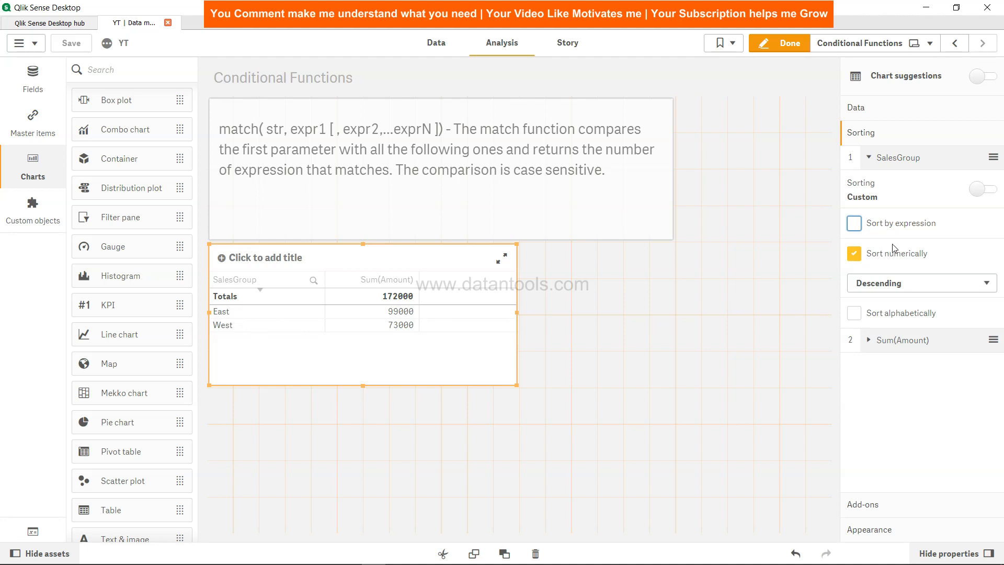
left_click(853, 223)
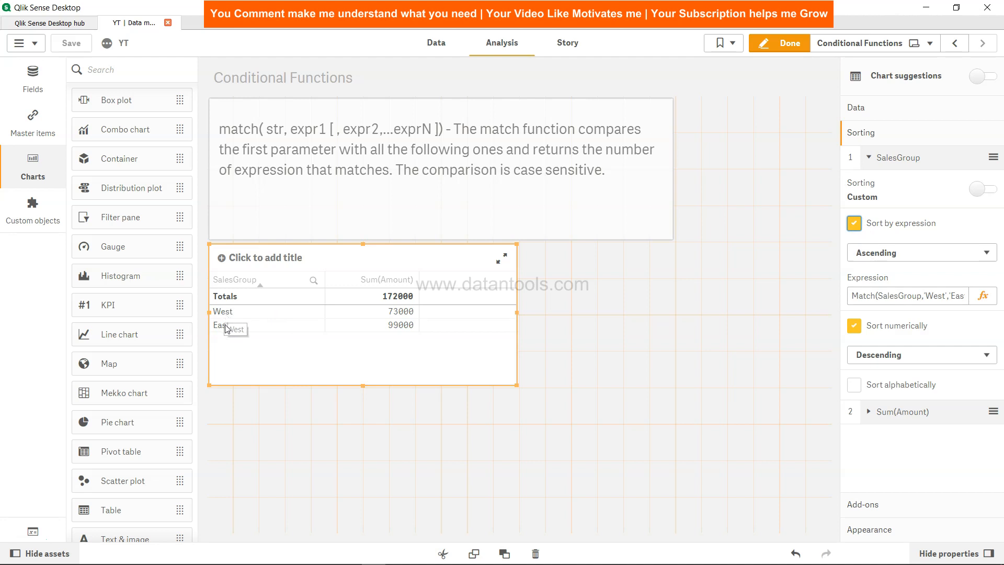
mouse_move(222, 326)
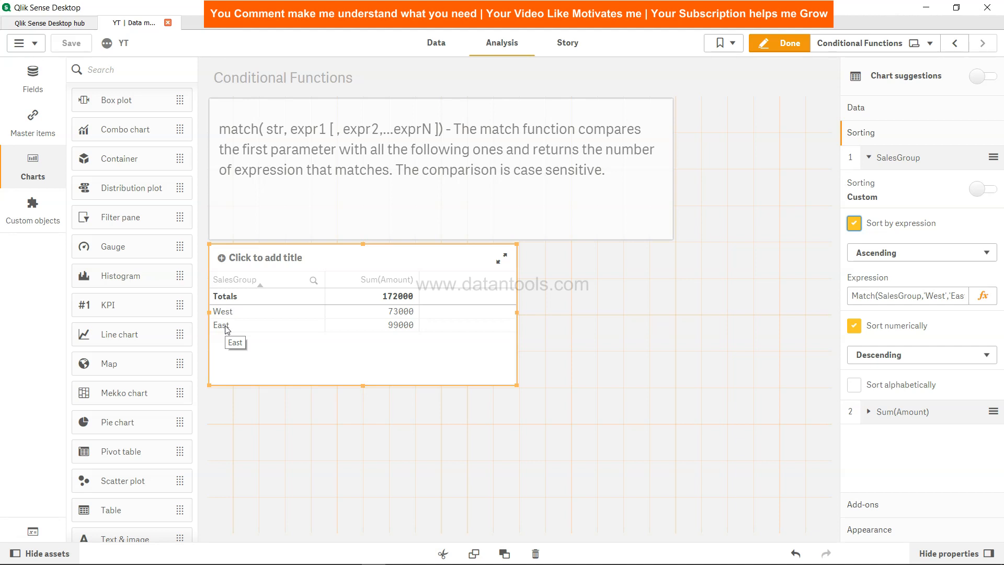
mouse_move(536, 160)
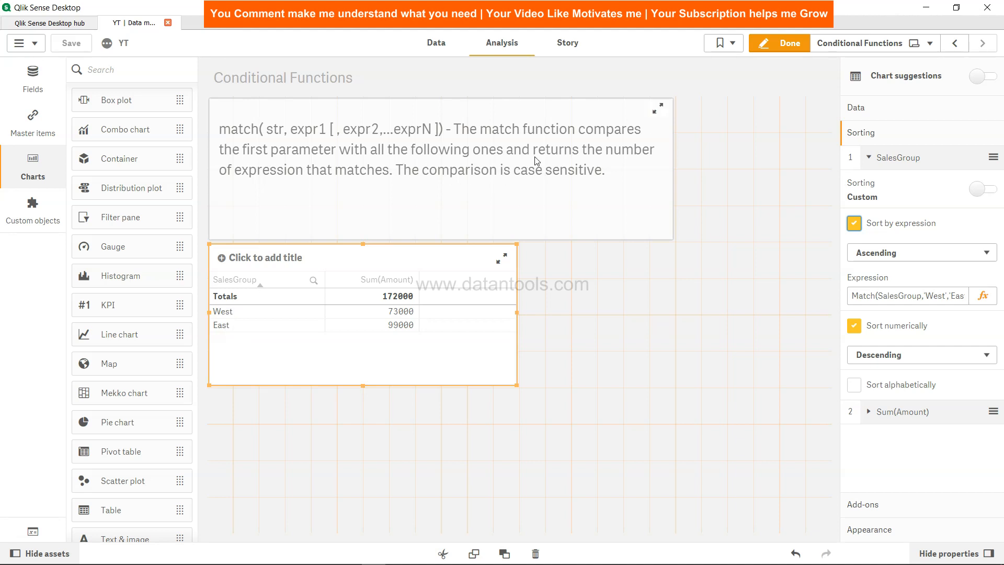
mouse_move(366, 166)
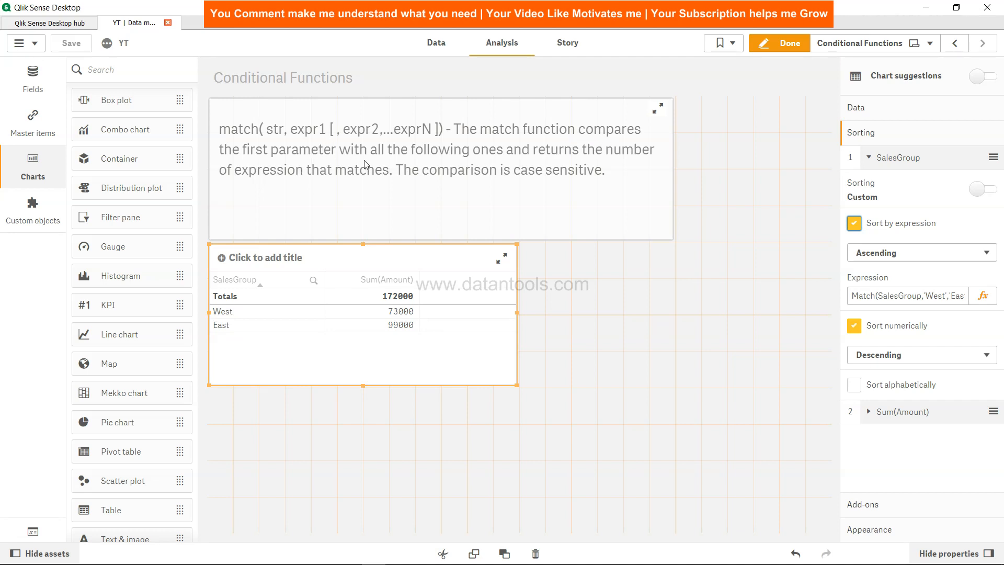
mouse_move(540, 168)
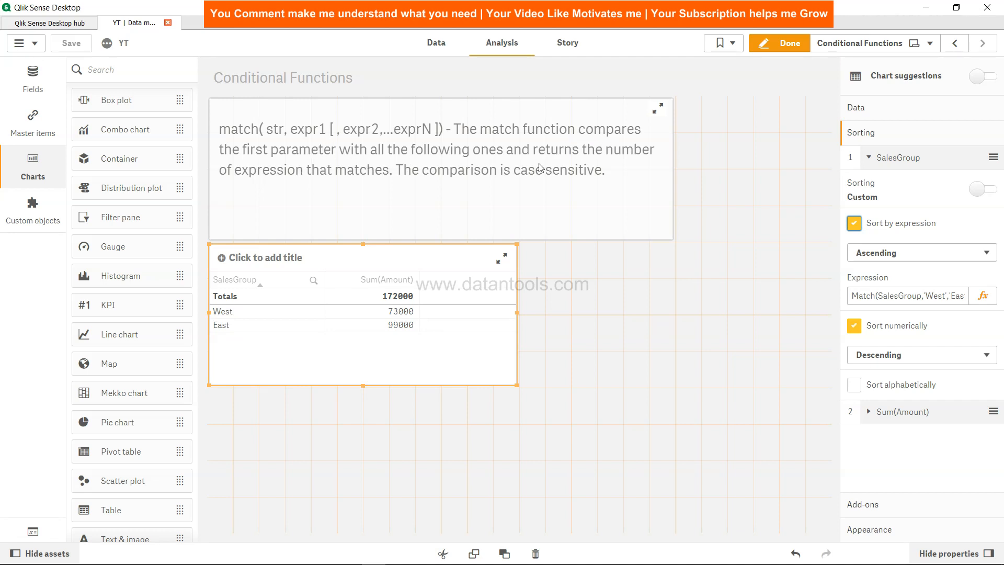
mouse_move(391, 183)
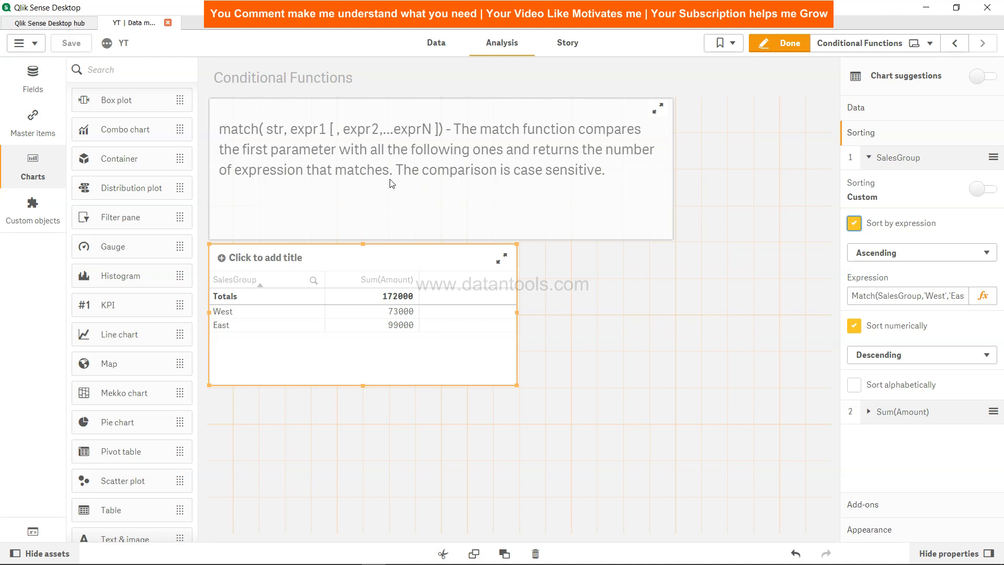